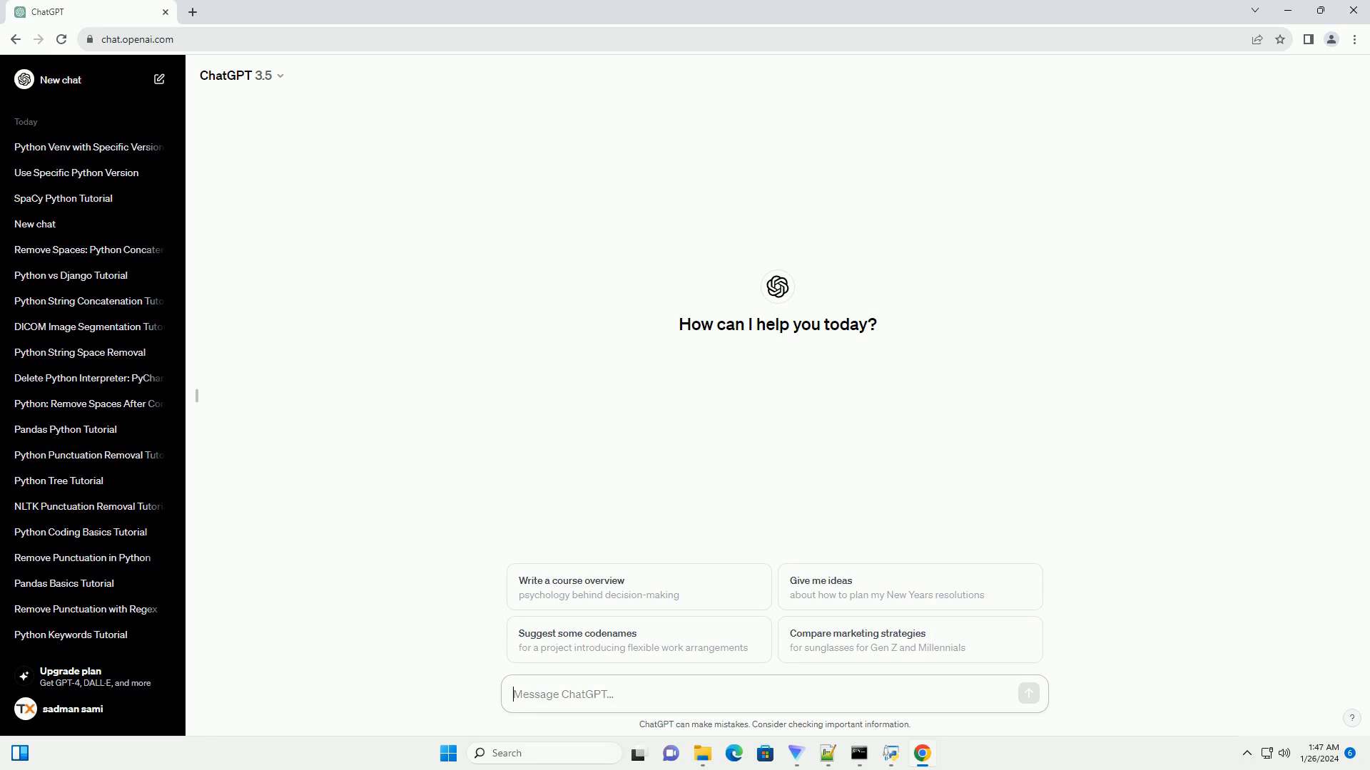
Type the prompt 'write an informative tutorial about how to use split and join'.
{"action": "type", "text": "write an informative tutorial about how to use split and join"}
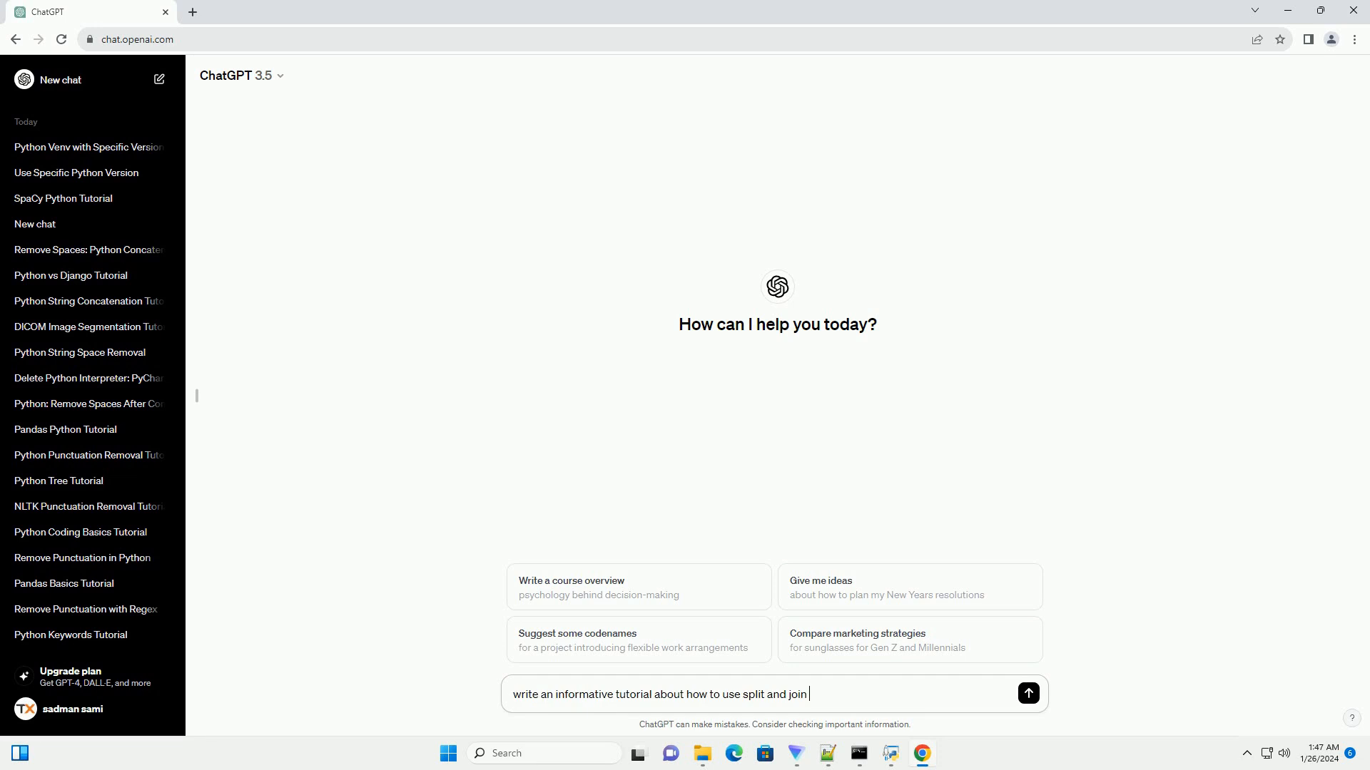
Send the tutorial request and follow the split section's syntax, examples and outputs.
{"action": "left_click", "coordinate": [1027, 694]}
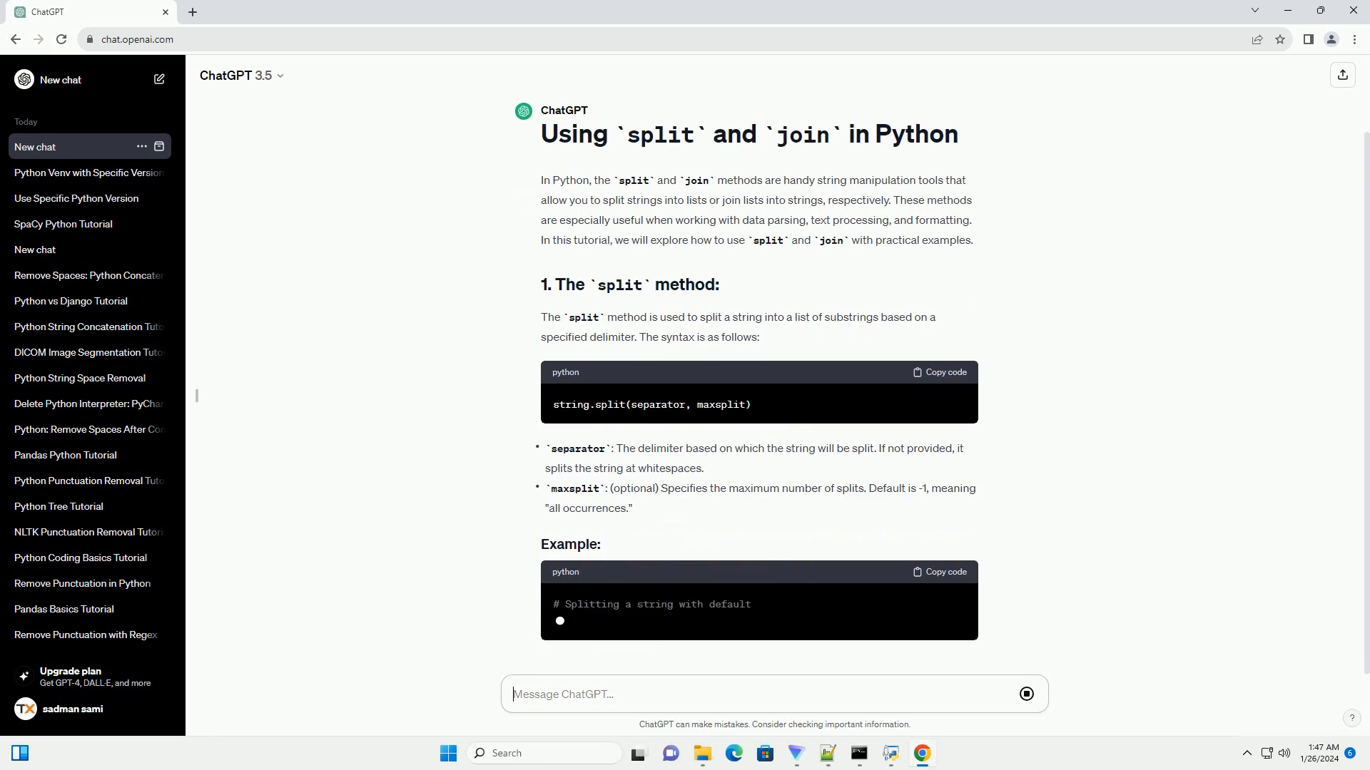
{"action": "scroll", "scroll_direction": "down", "scroll_amount": 3}
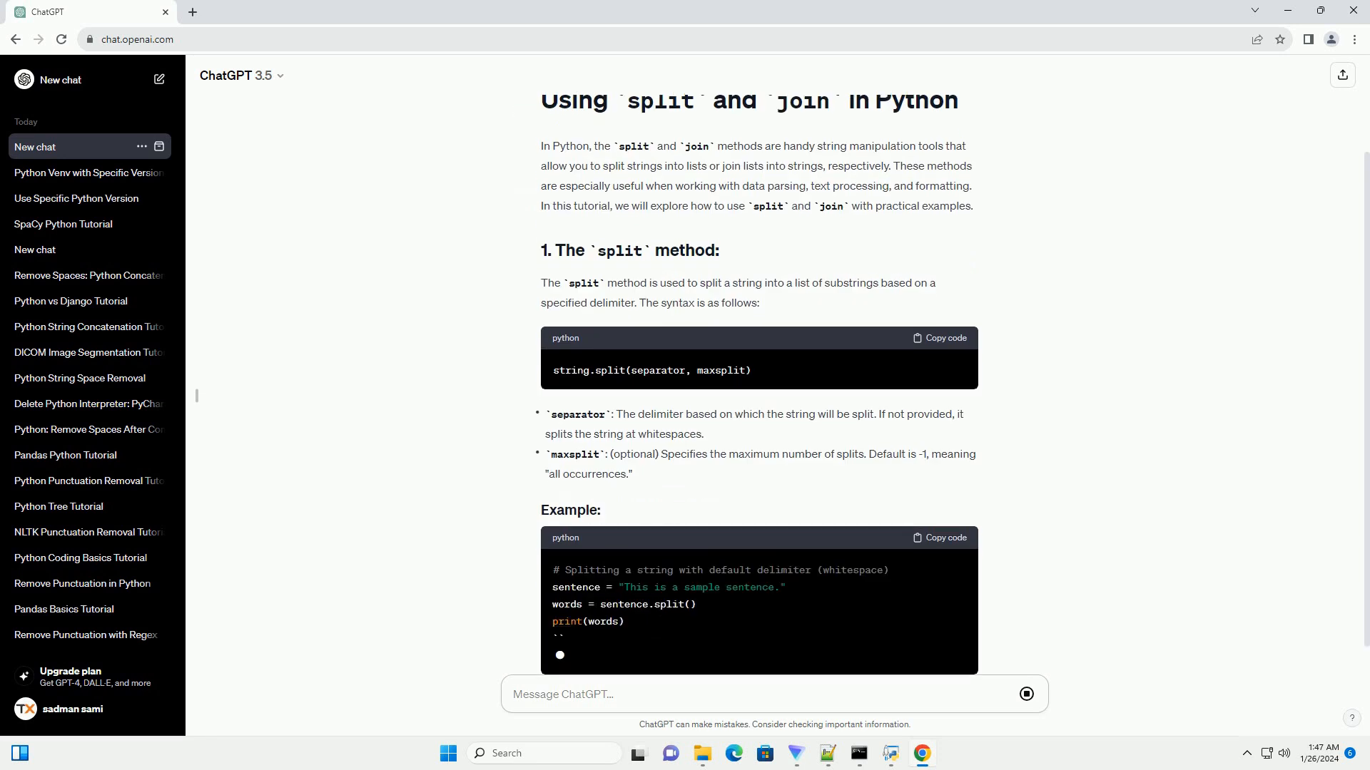
{"action": "scroll", "scroll_direction": "down", "scroll_amount": 3}
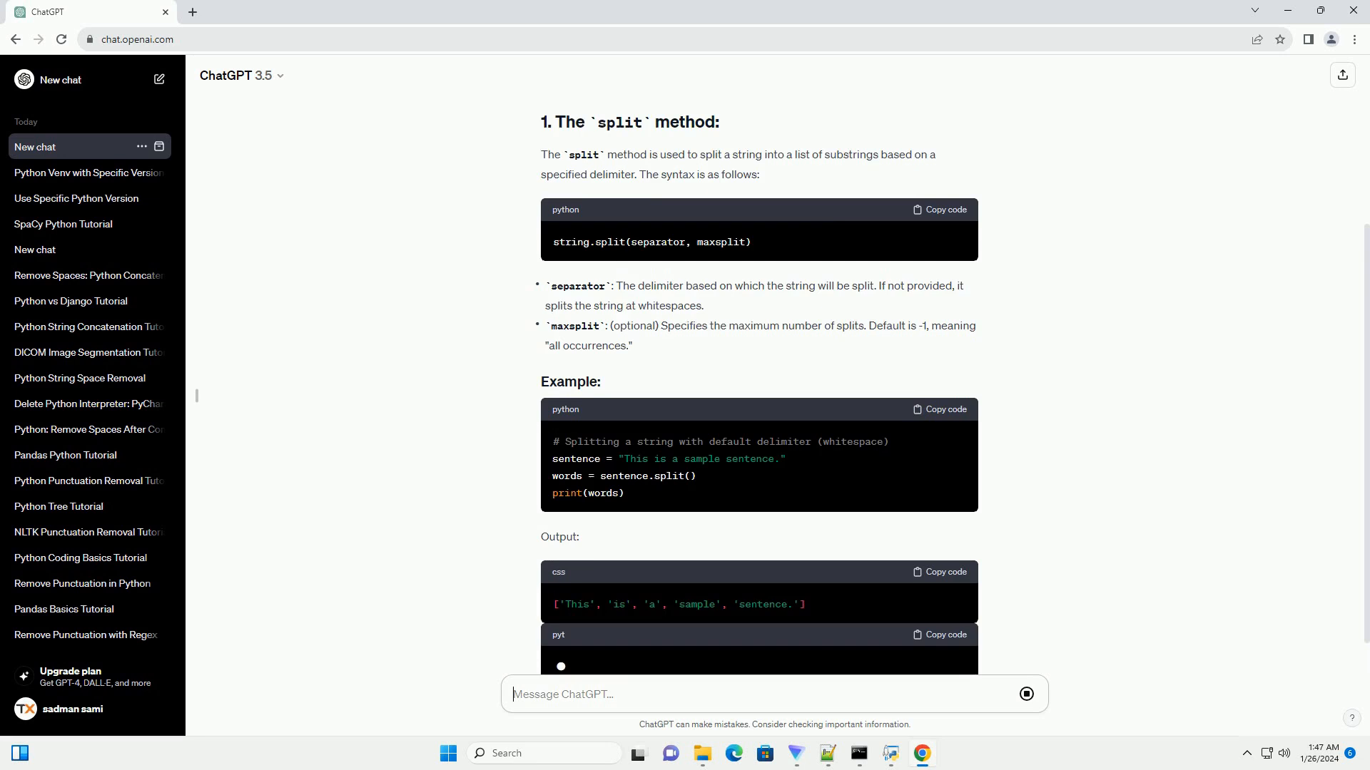
{"action": "scroll", "scroll_direction": "down", "scroll_amount": 3}
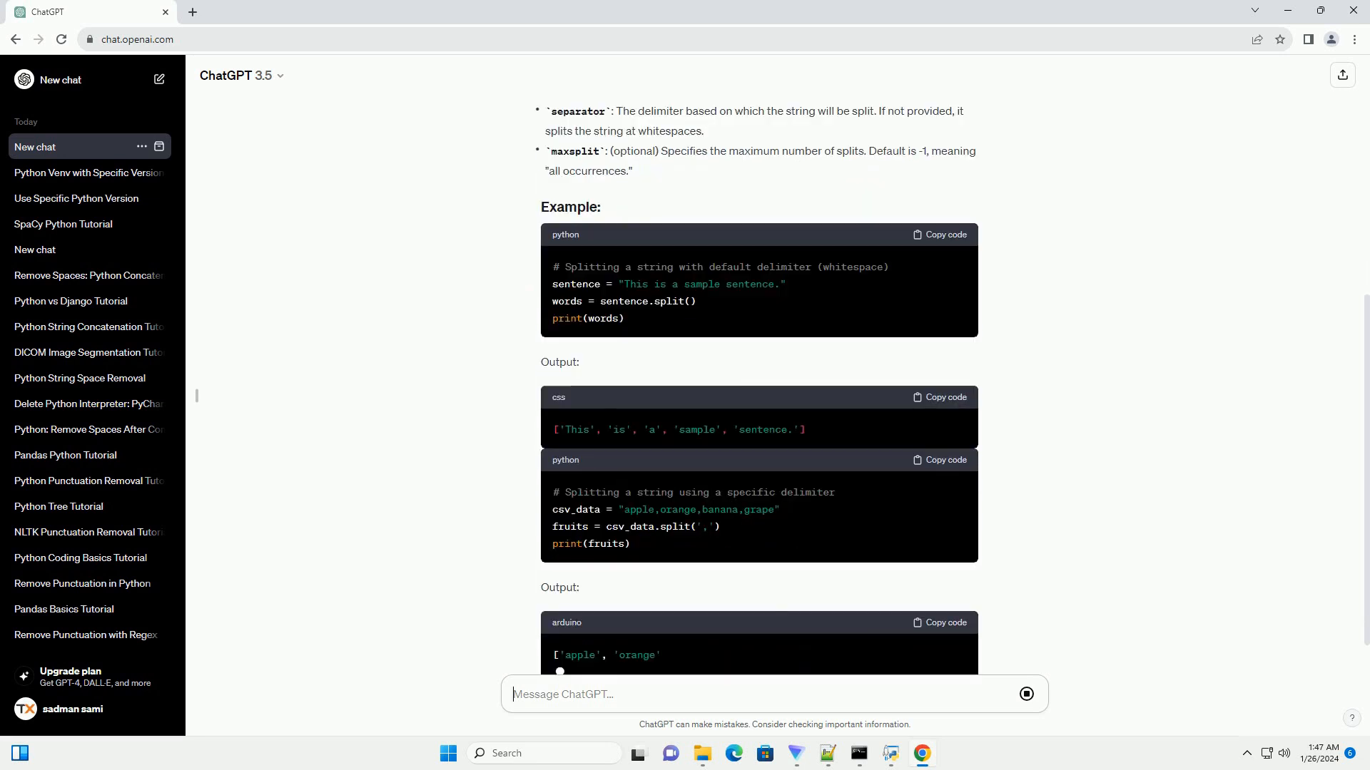
{"action": "scroll", "scroll_direction": "down", "scroll_amount": 3}
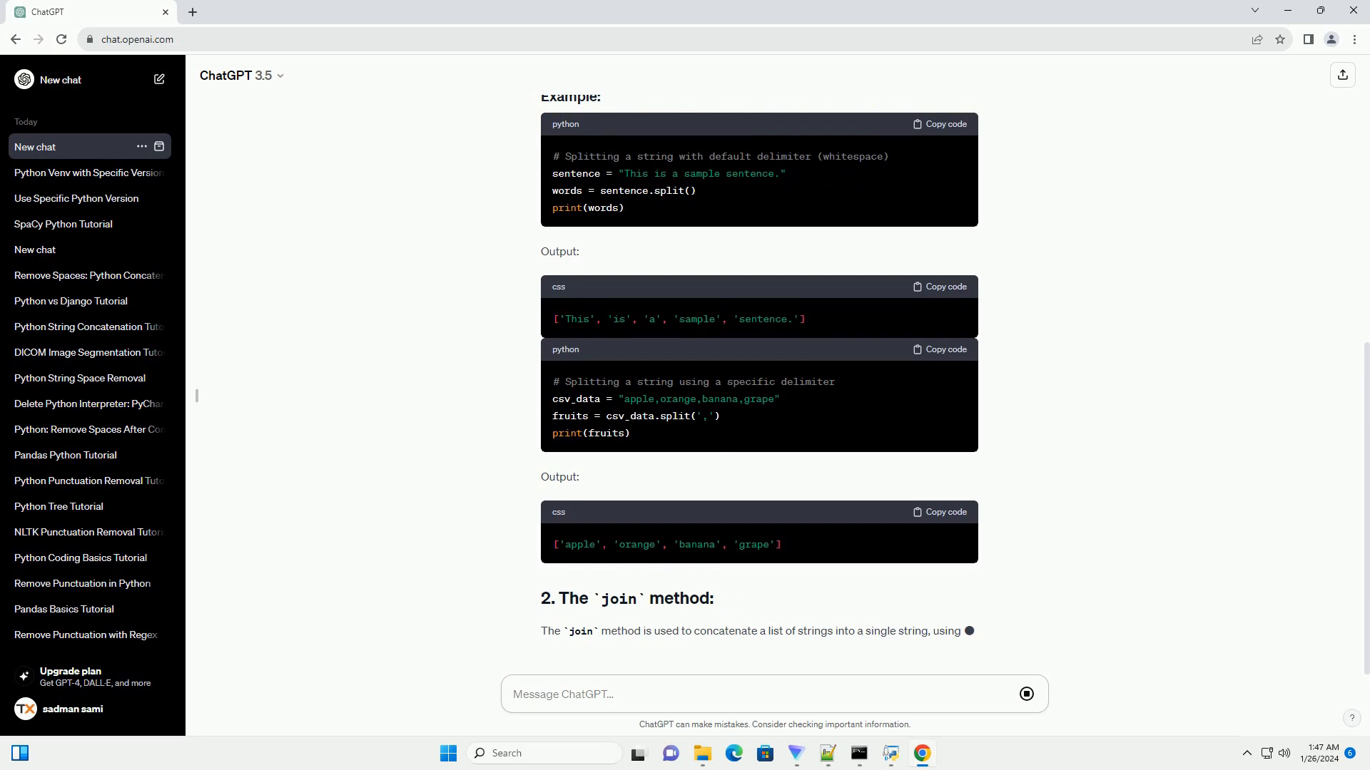
Follow the join section's syntax, parameters and comma-separator example as it generates.
{"action": "scroll", "scroll_direction": "down", "scroll_amount": 3}
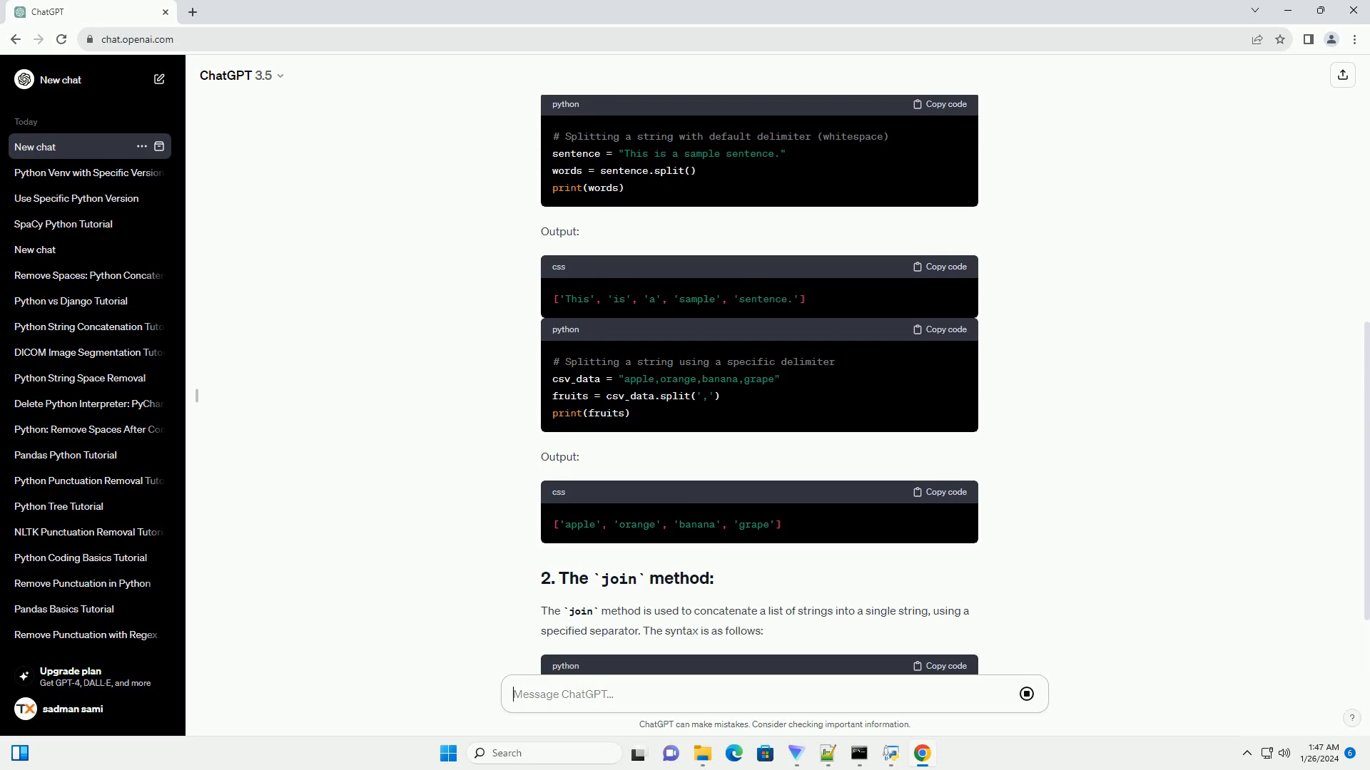
{"action": "scroll", "scroll_direction": "down", "scroll_amount": 3}
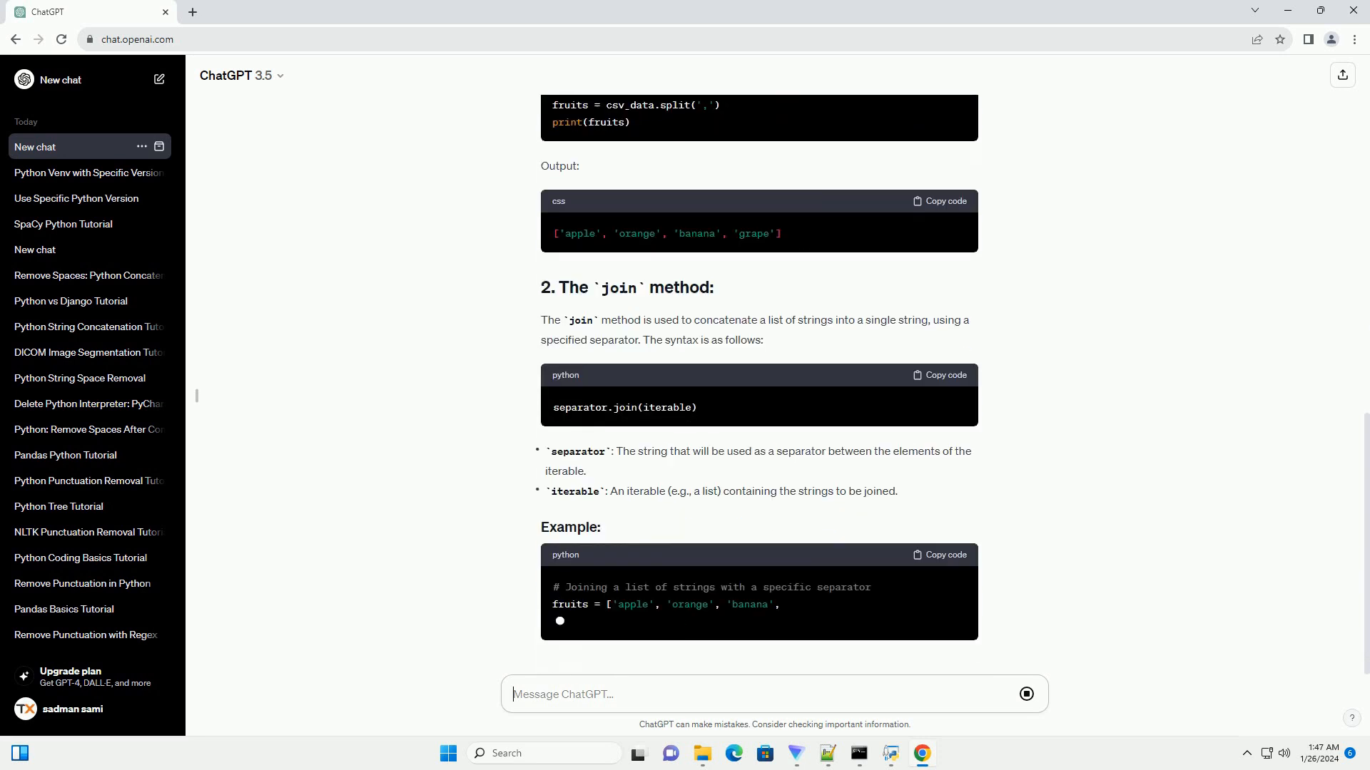
{"action": "scroll", "scroll_direction": "down", "scroll_amount": 3}
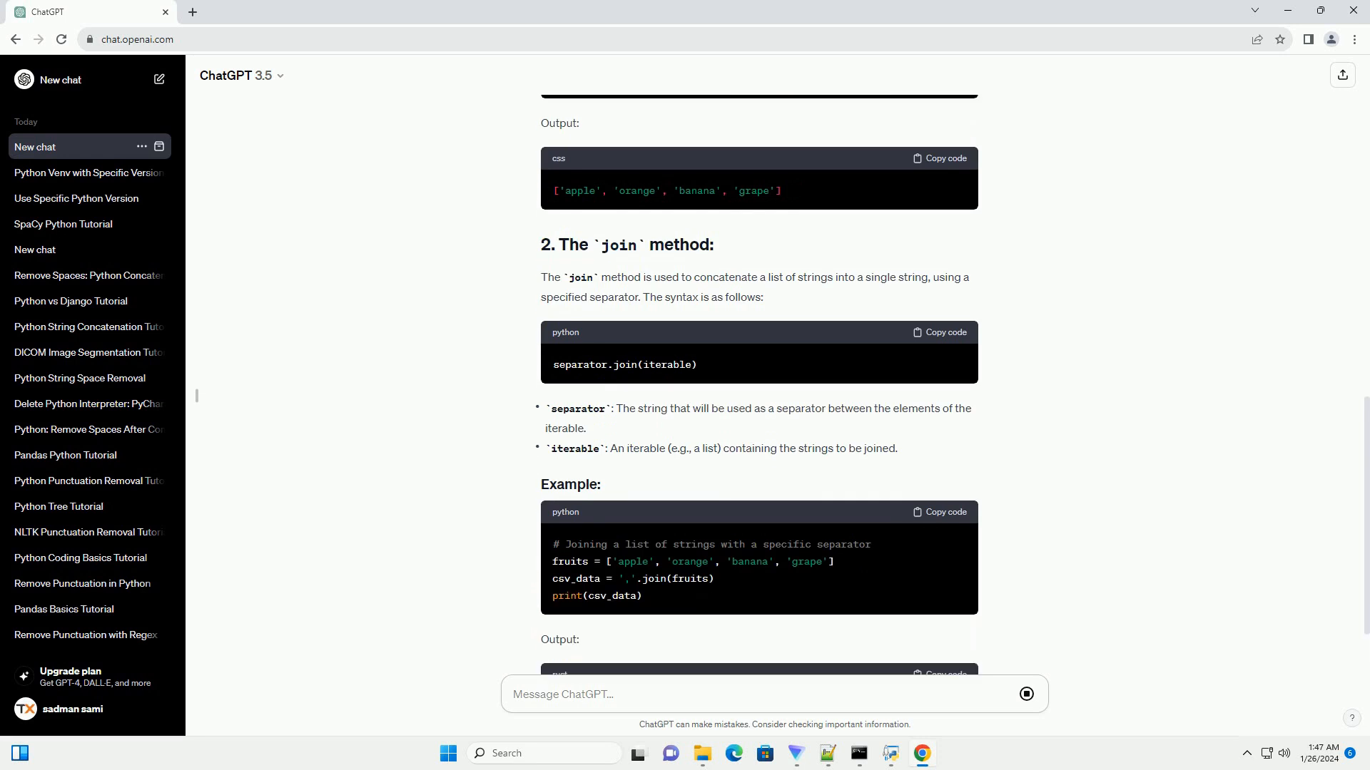
{"action": "scroll", "scroll_direction": "down", "scroll_amount": 3}
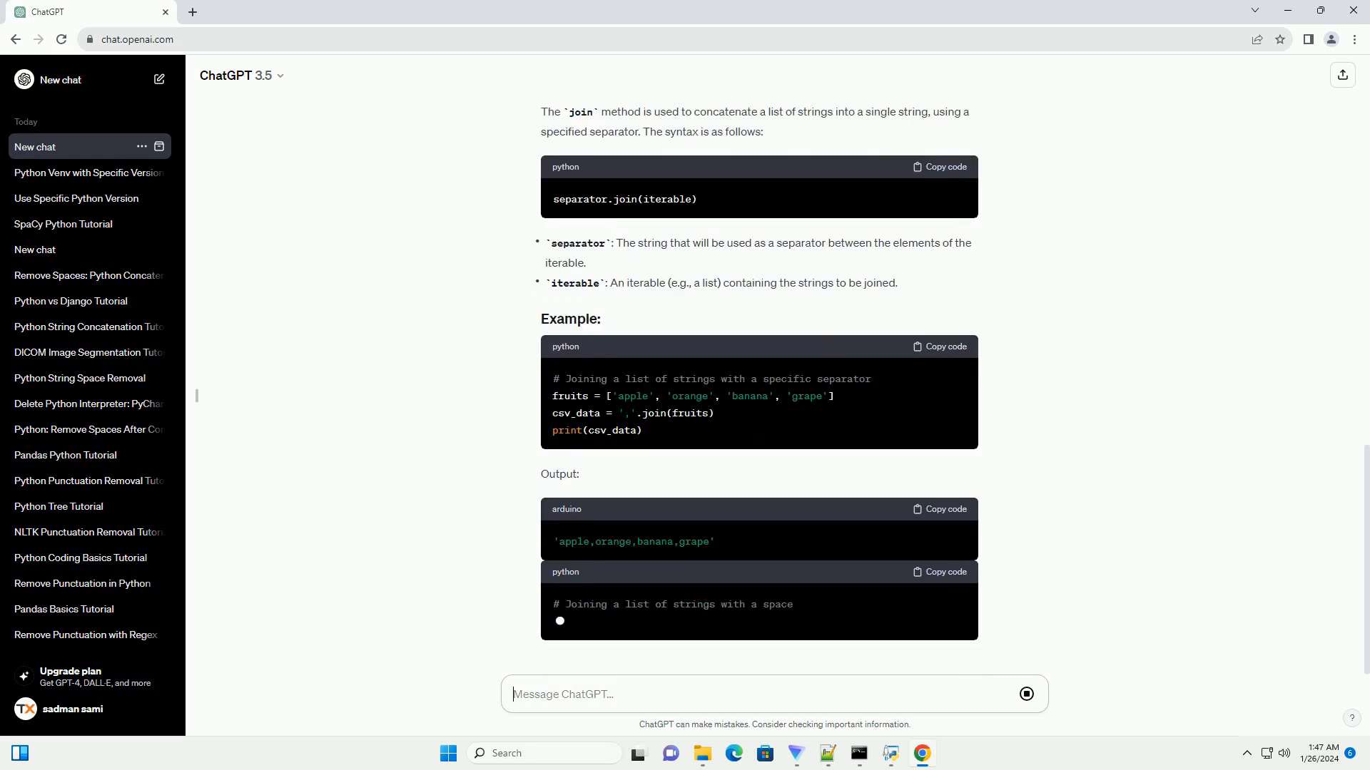